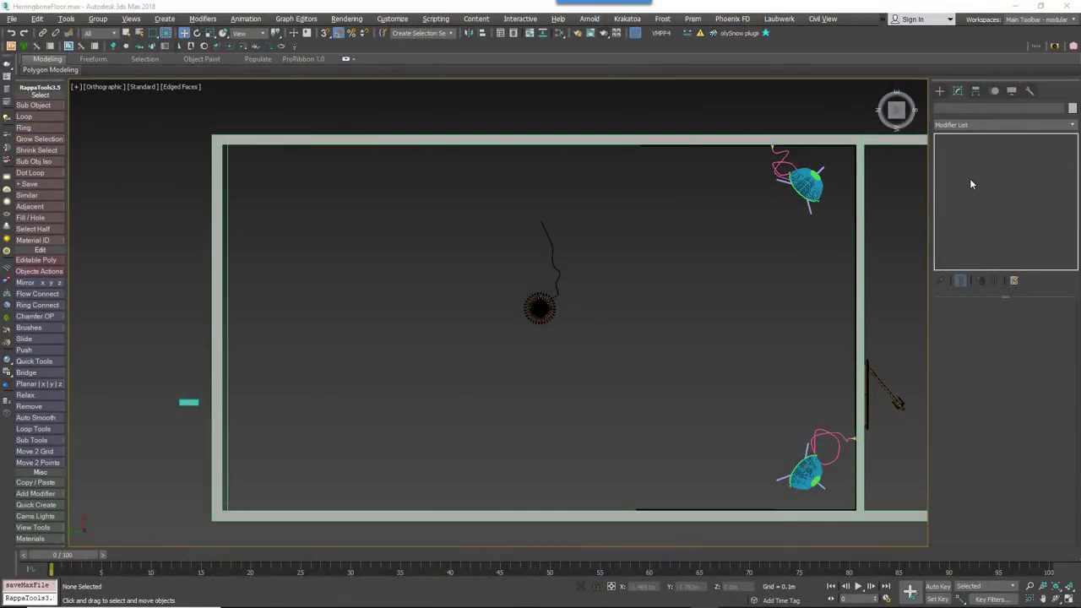
# Place a new RailClone Pro object in the viewport beside the walled room
pyautogui.click(939, 92)
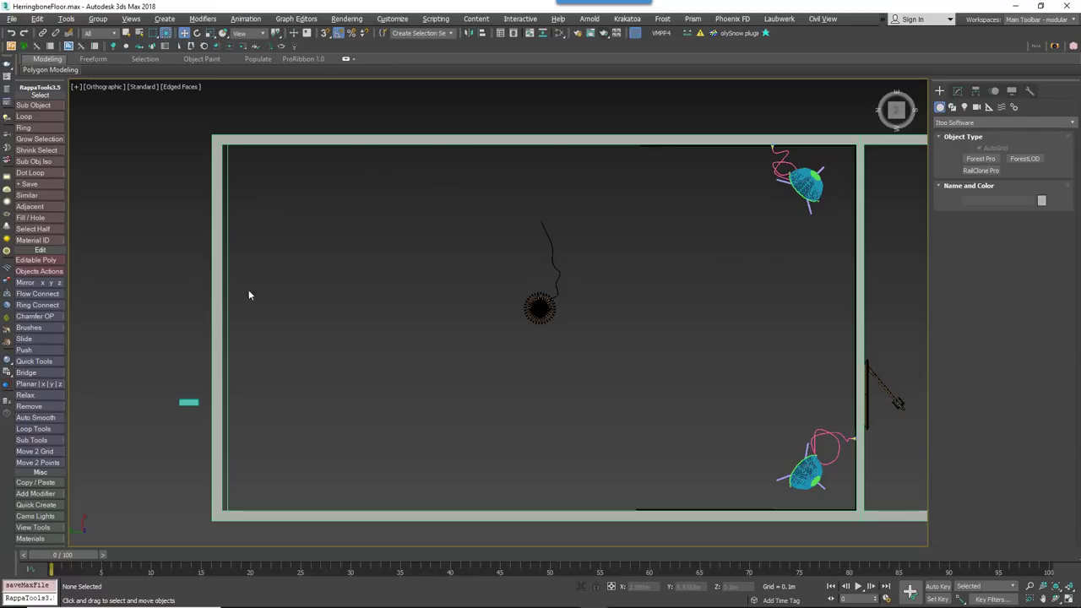
pyautogui.moveTo(564, 176)
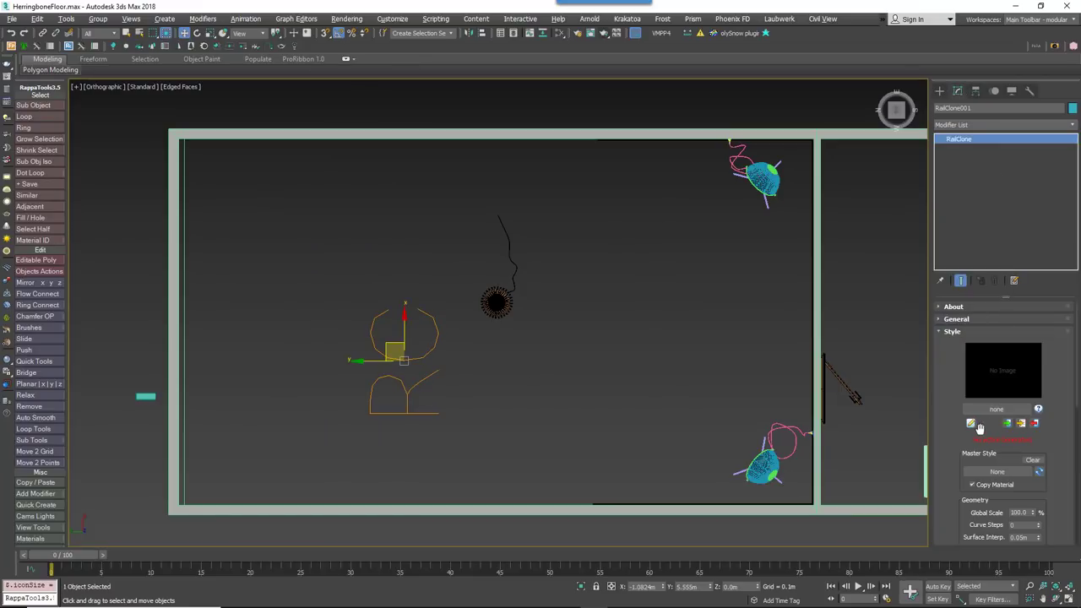
# Add an Array 2D generator to the RailClone style graph and review its clipping settings
pyautogui.click(970, 422)
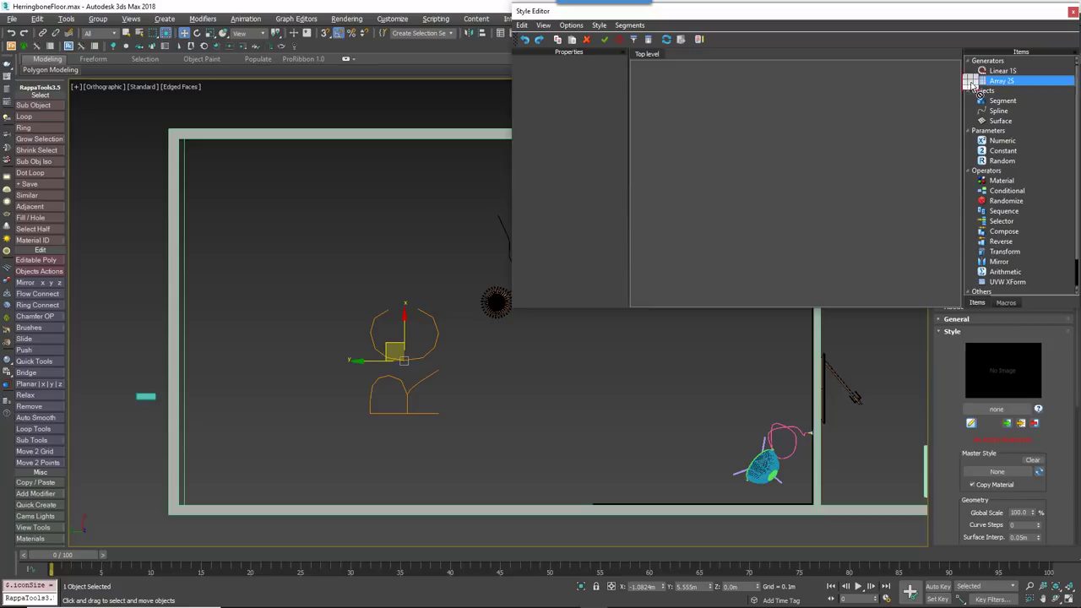
pyautogui.click(1000, 81)
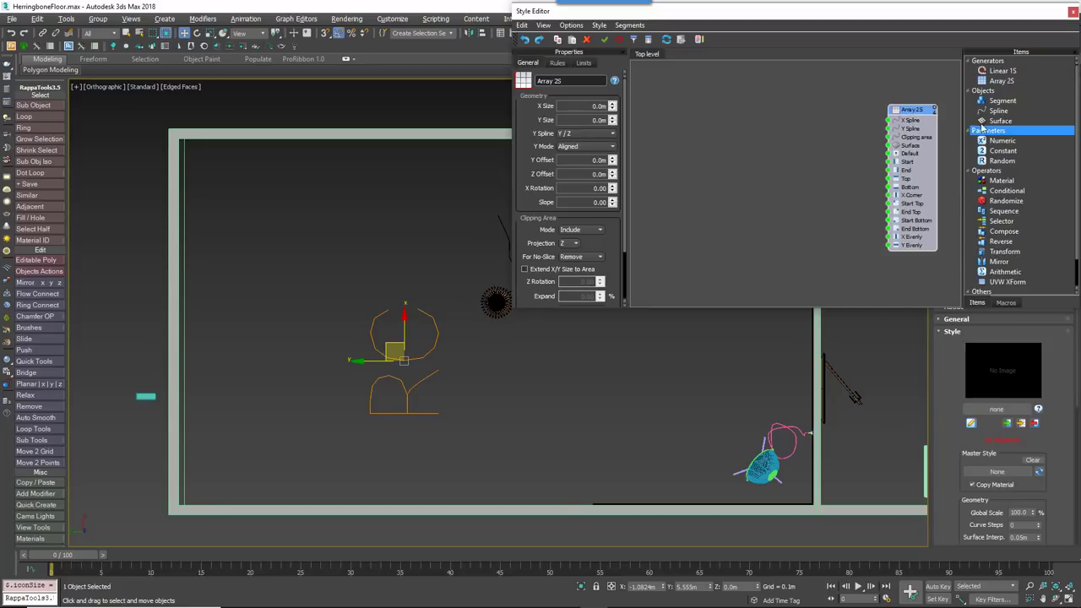
pyautogui.click(797, 138)
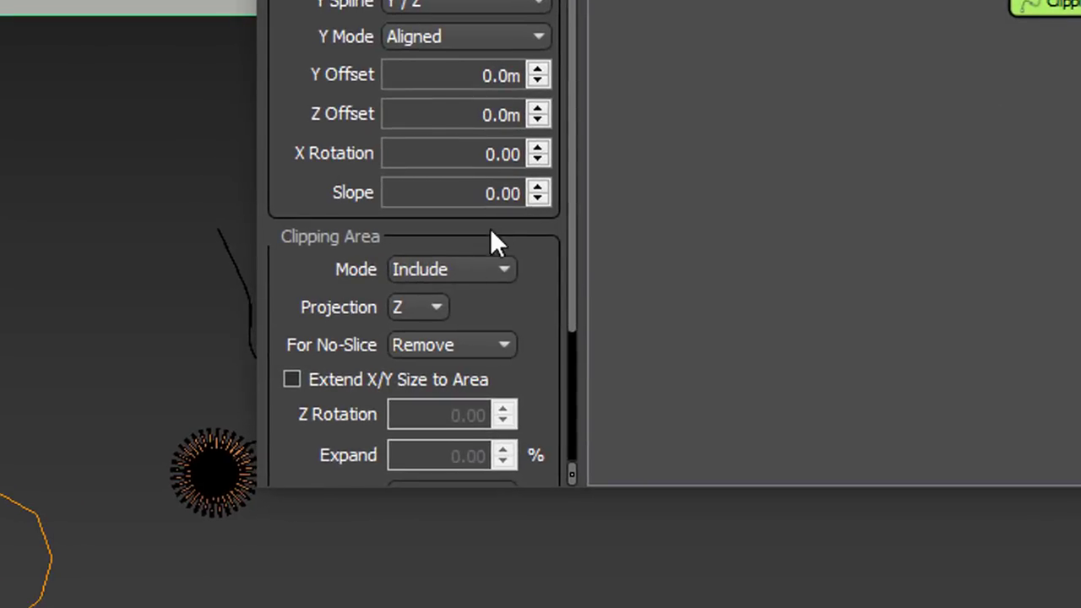
pyautogui.click(290, 378)
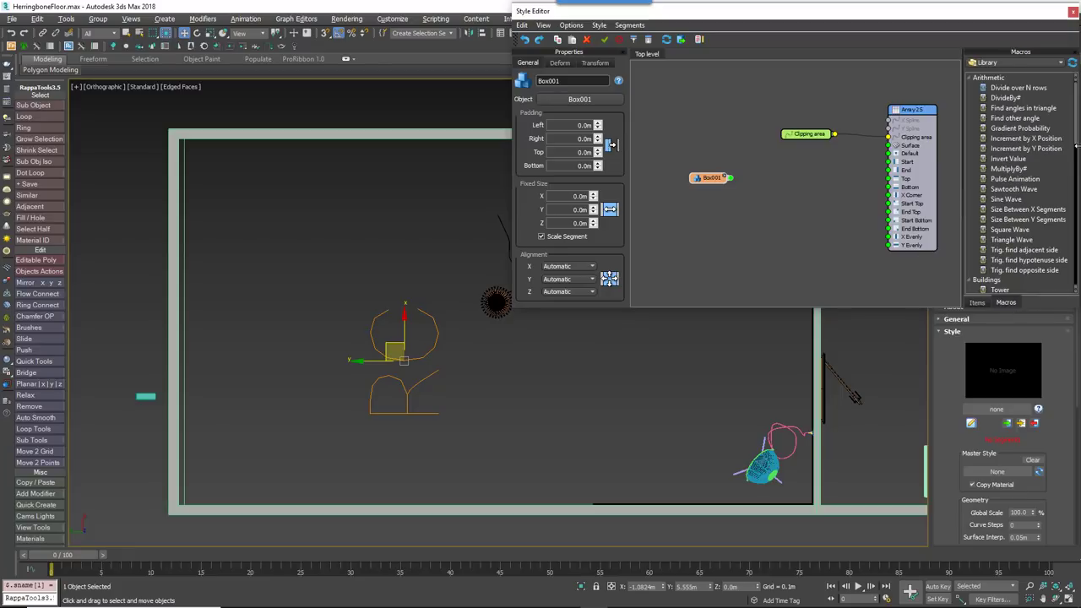
# Browse the Macros library for the Segment → Herringbone macro to feed Box001 planks into the array
pyautogui.click(1025, 138)
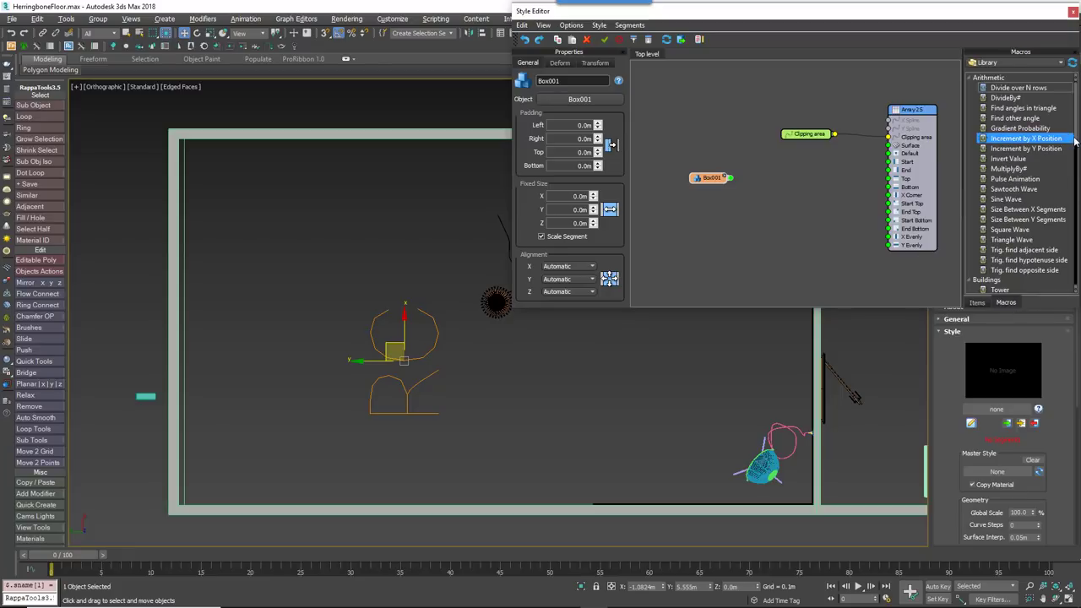
pyautogui.scroll(-3)
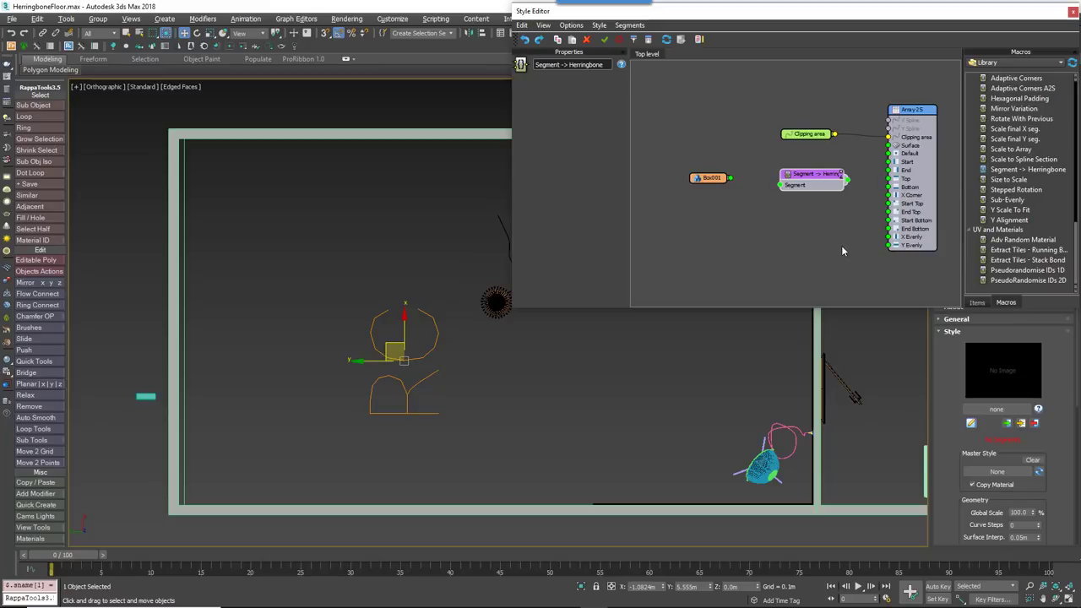
pyautogui.moveTo(808, 213)
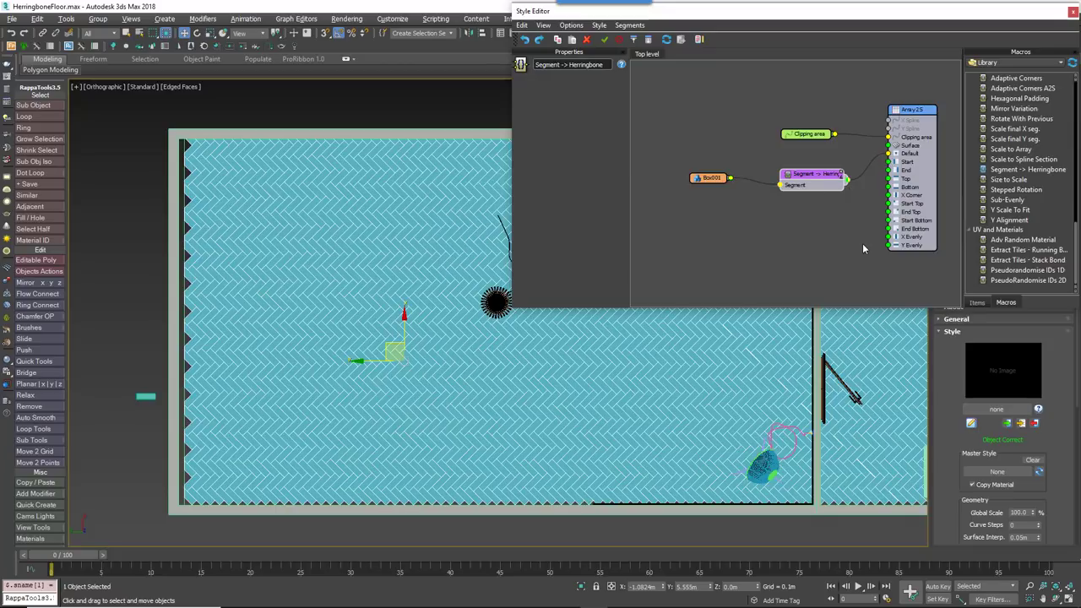
pyautogui.moveTo(308, 344)
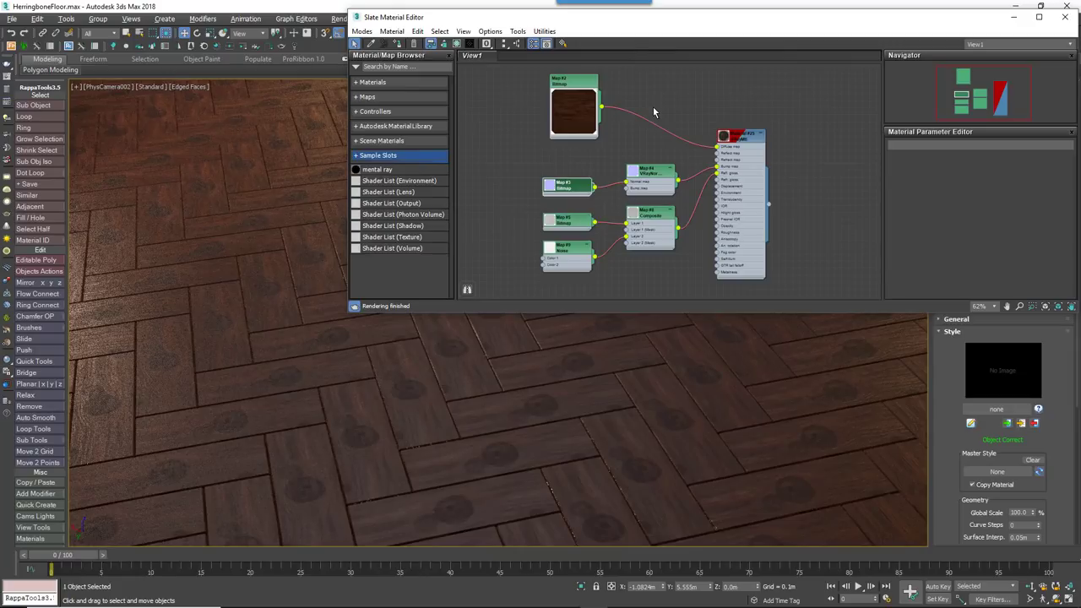
# Add a RailClone Color map node in the Slate editor between the wood bitmap and the diffuse
pyautogui.rightClick(652, 111)
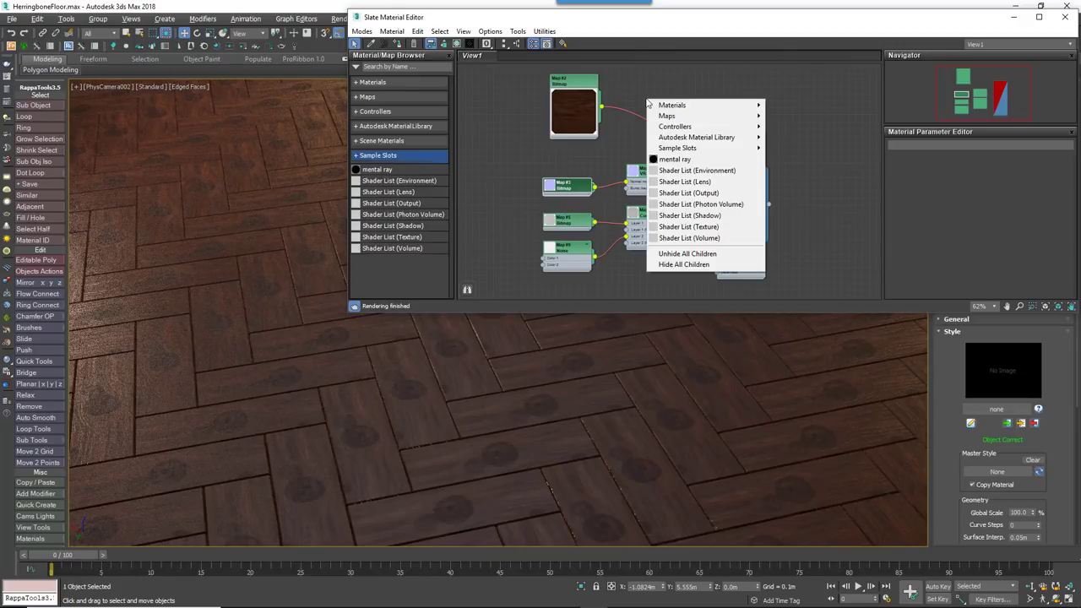
pyautogui.moveTo(666, 115)
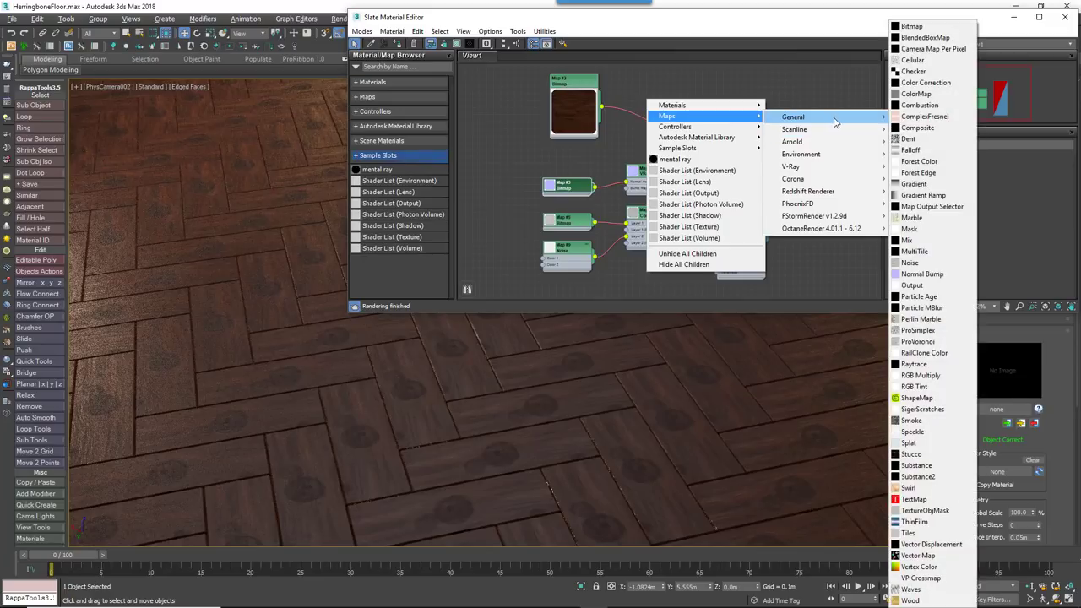
pyautogui.moveTo(924, 353)
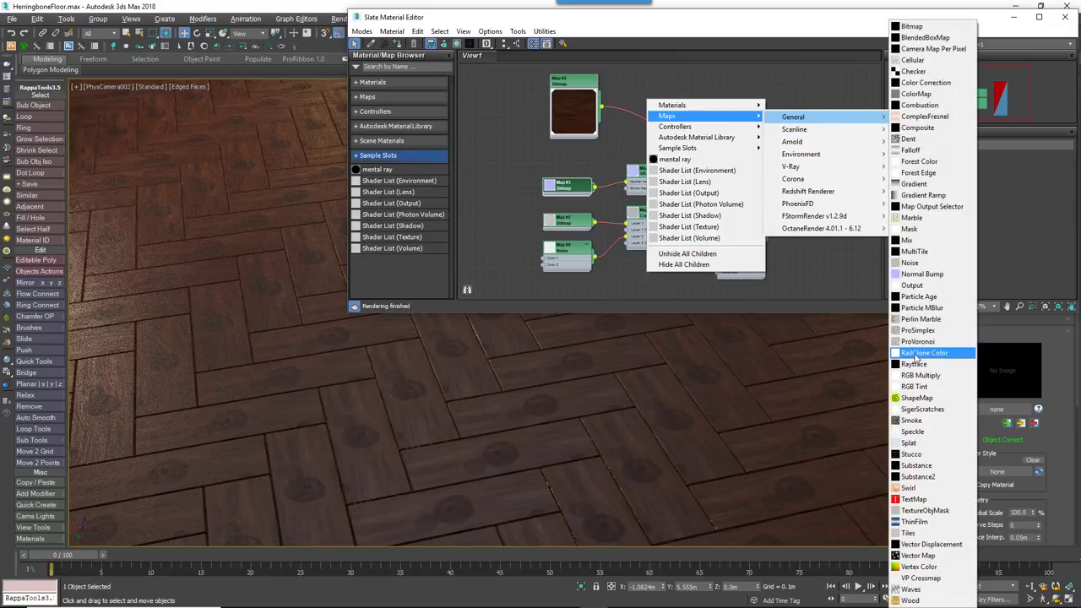
pyautogui.click(924, 353)
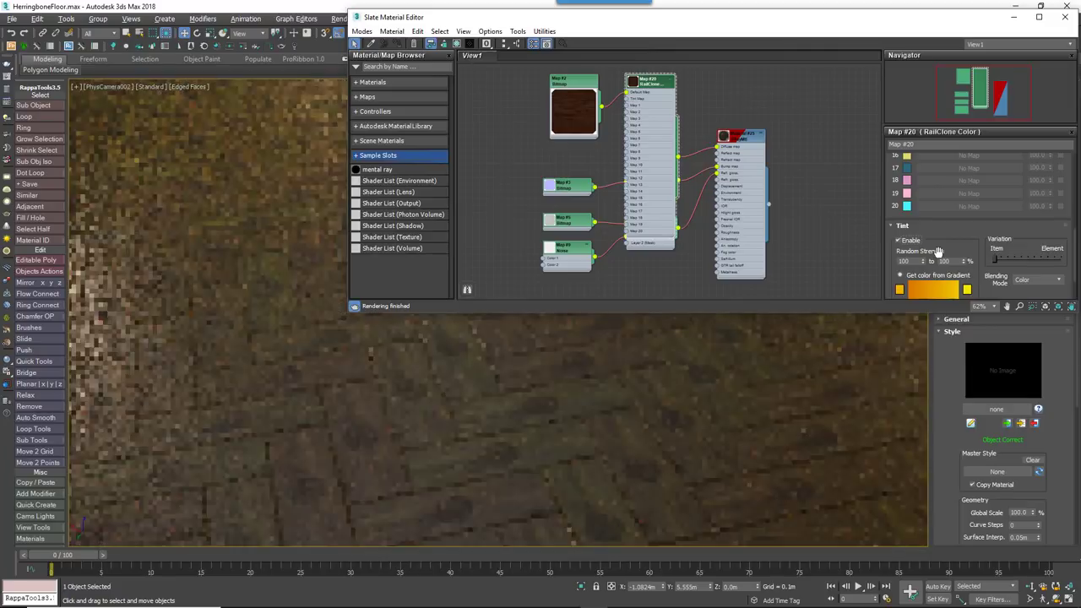
# Pick Tint Color 1 for the RailClone Color map and close the Slate Material Editor
pyautogui.click(899, 291)
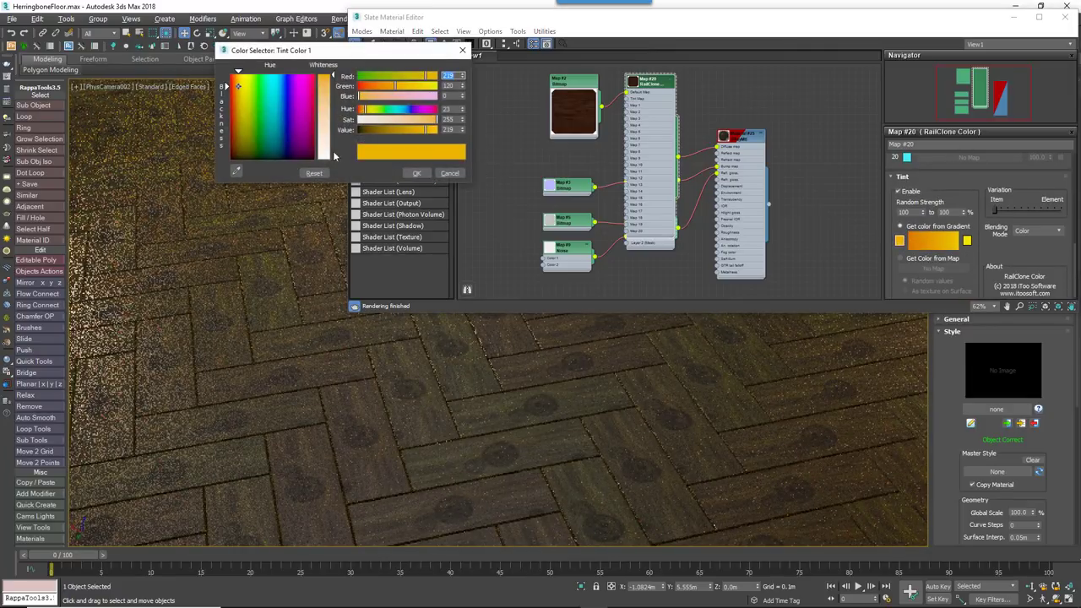
pyautogui.click(415, 172)
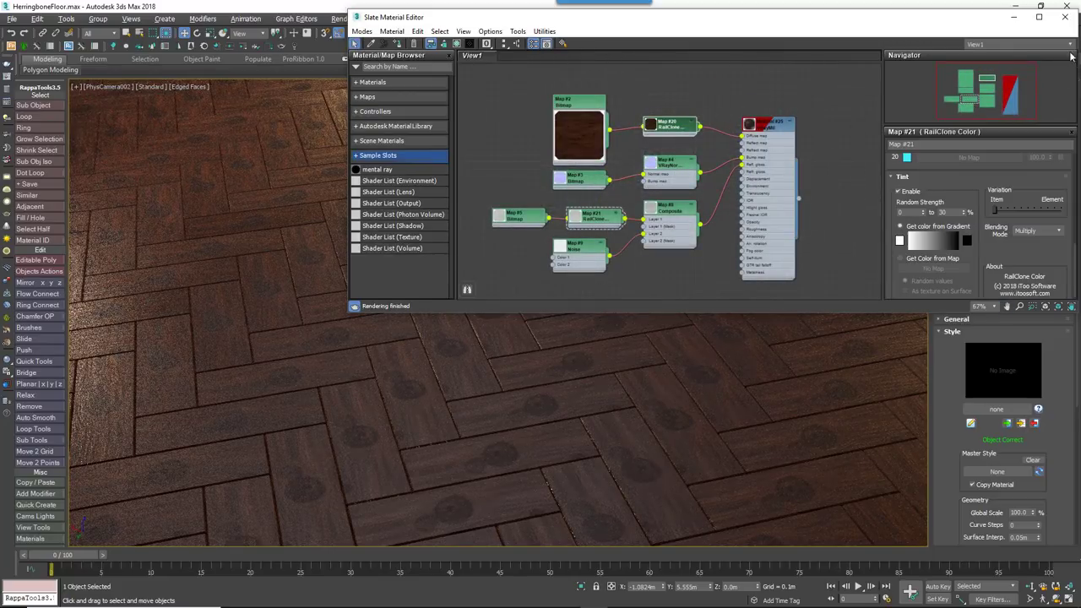
pyautogui.click(1064, 17)
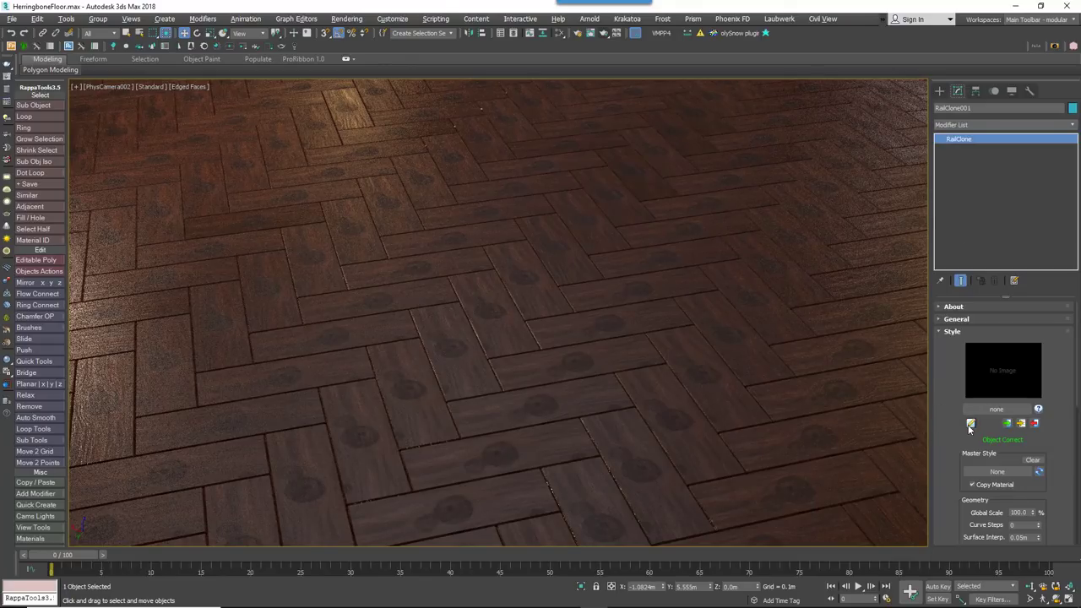
# Add a UVW XForm operator before the herringbone segment with random Offset enabled
pyautogui.click(971, 422)
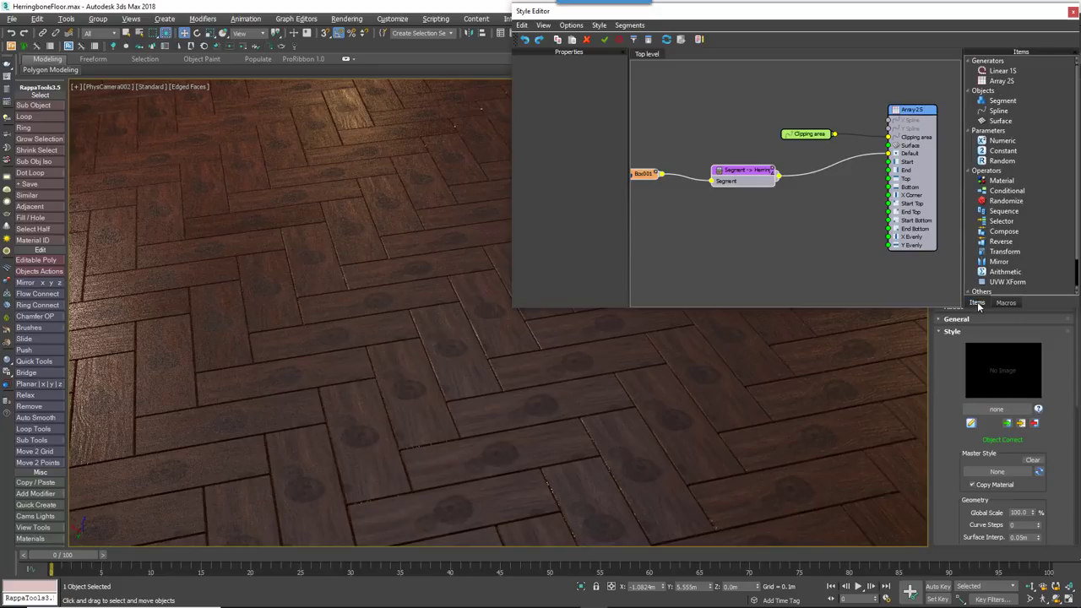
pyautogui.click(1007, 280)
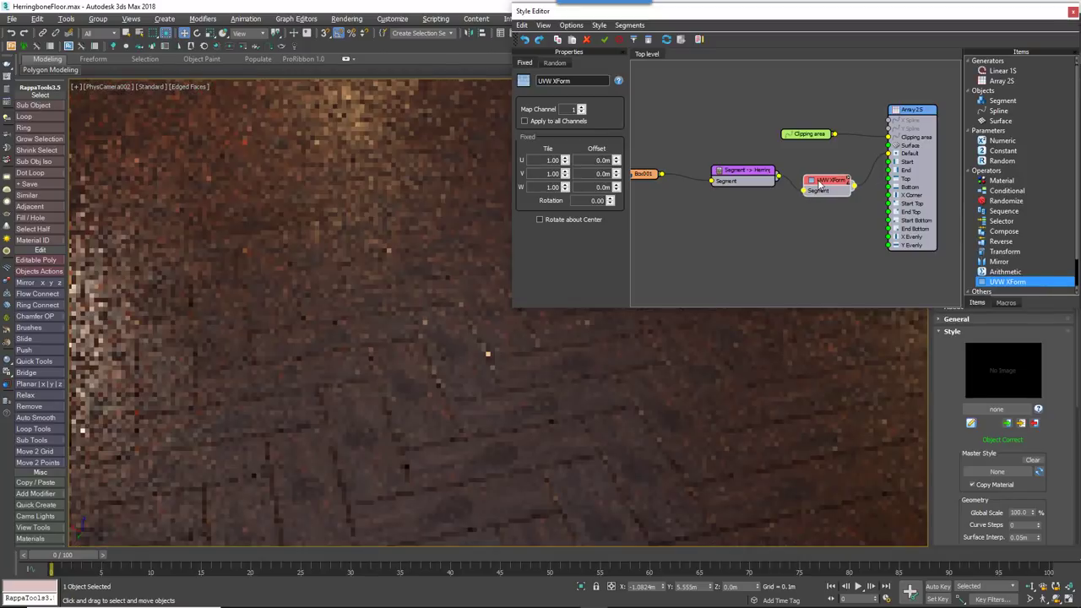
pyautogui.click(554, 63)
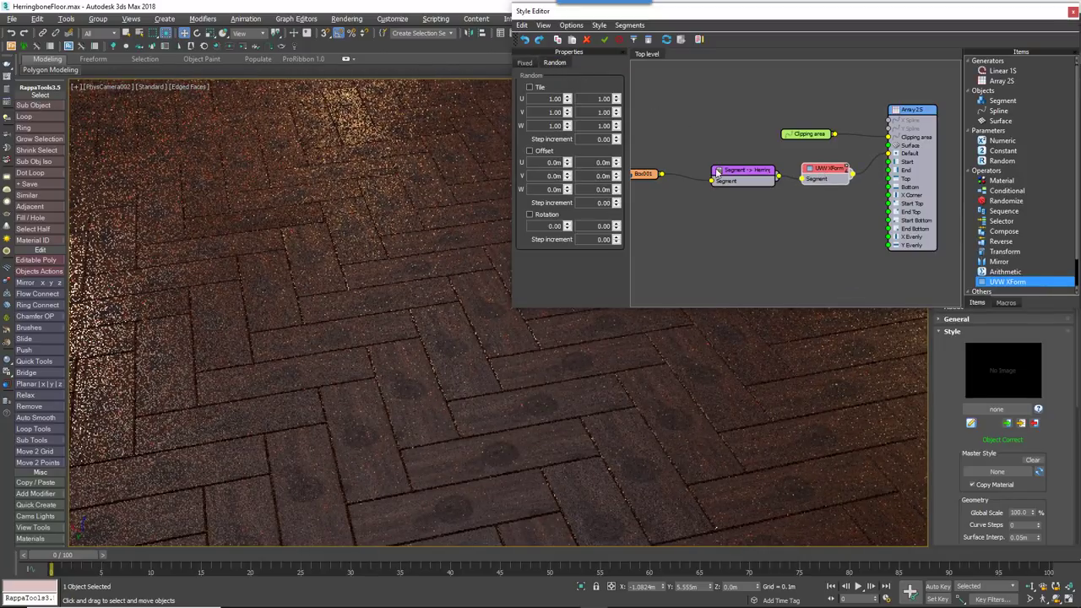
pyautogui.click(530, 150)
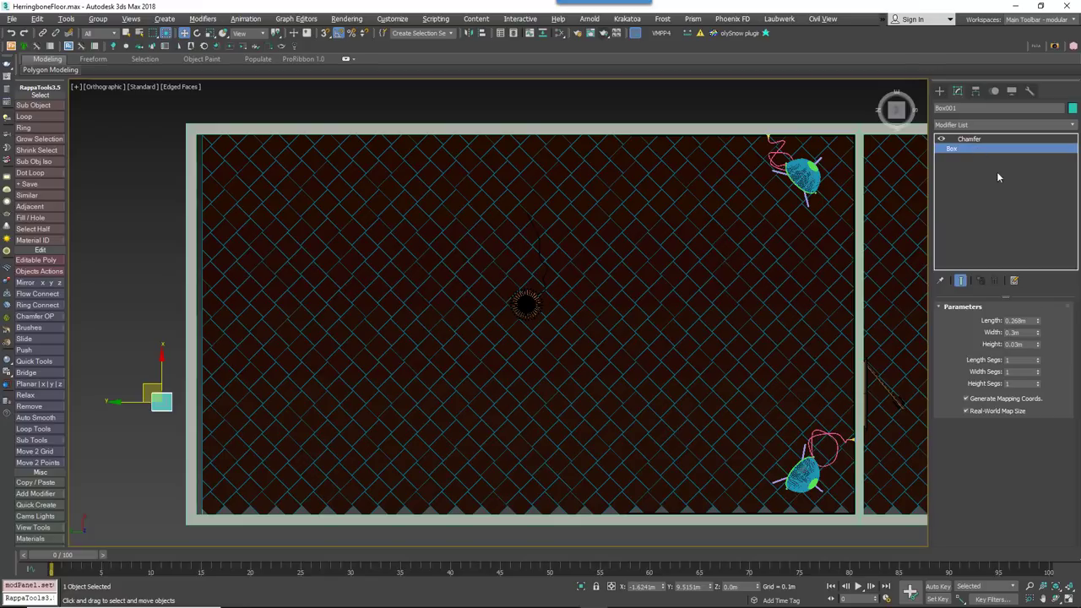
# Drag the Box Length spinner down so the planks and herringbone pattern become smaller
pyautogui.moveTo(1037, 321); pyautogui.dragTo(1037, 334)
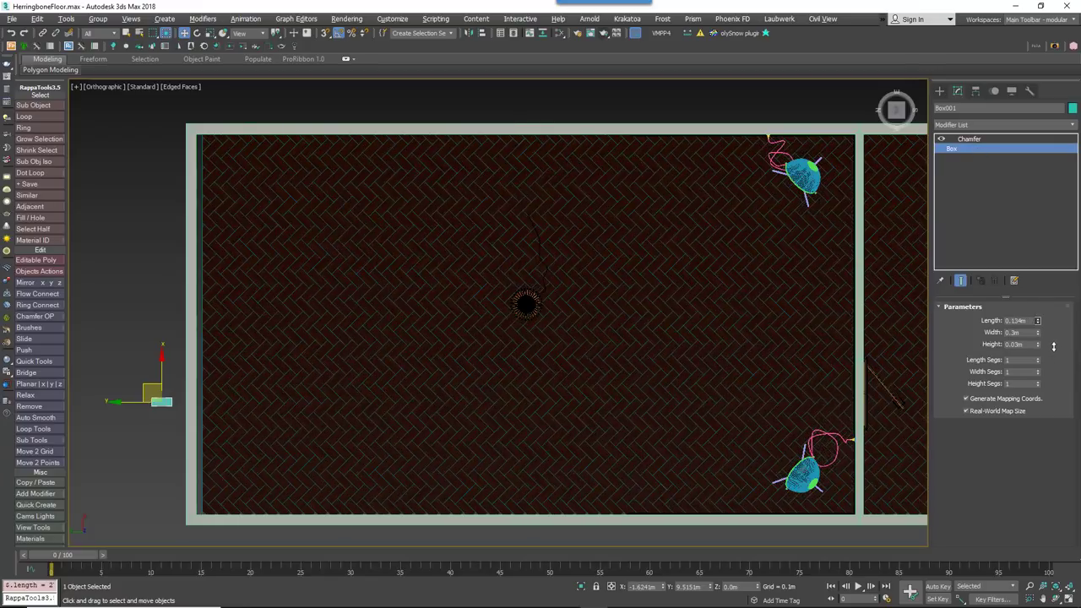